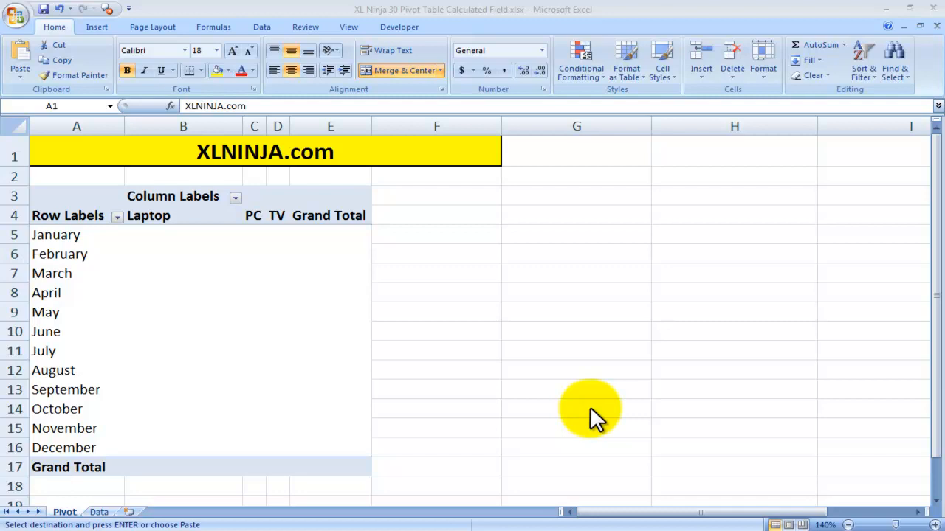
{"action": "mouse_move", "coordinate": [247, 295]}
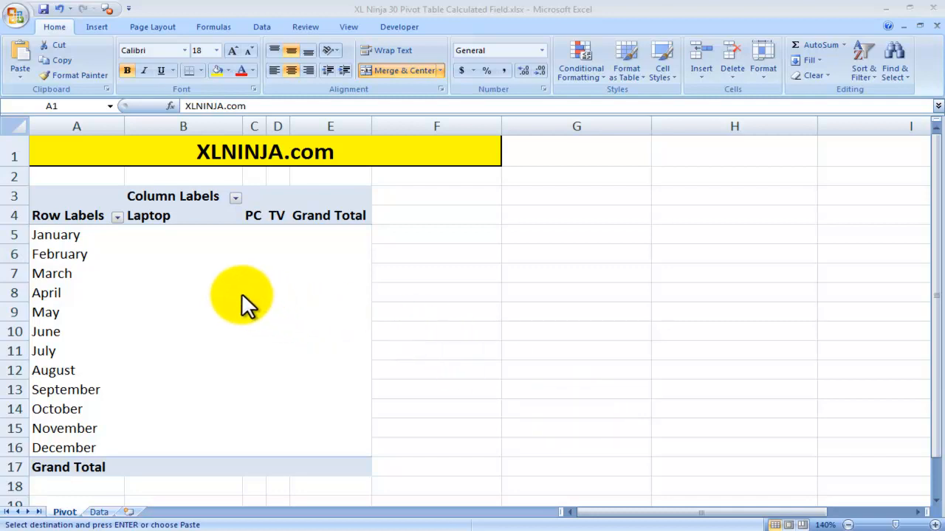
- Check the source data, then select a pivot table cell and show the PivotTable Options commands
{"action": "left_click", "coordinate": [183, 293]}
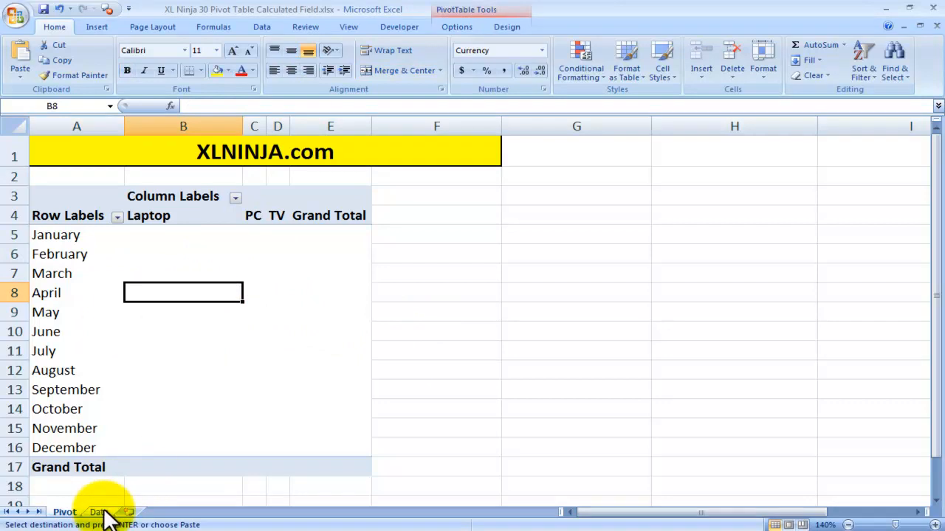
{"action": "left_click", "coordinate": [98, 512]}
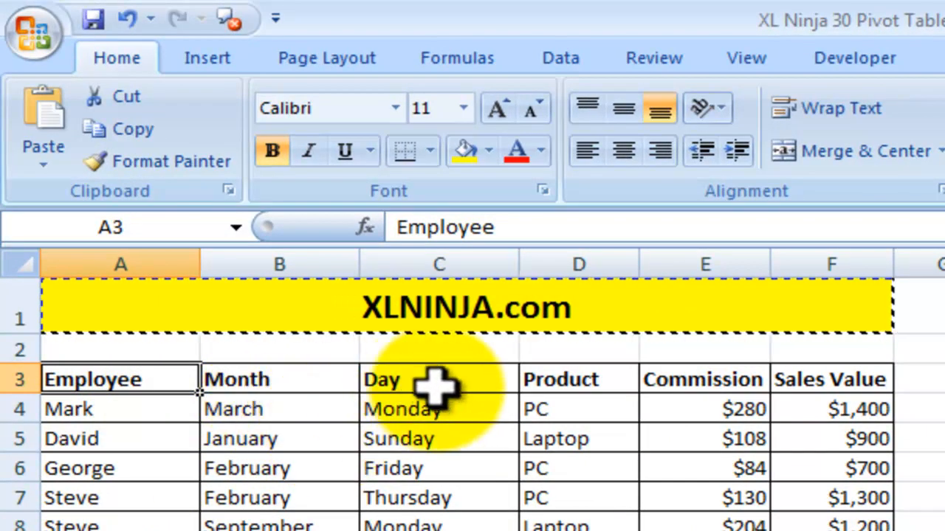
{"action": "mouse_move", "coordinate": [827, 380]}
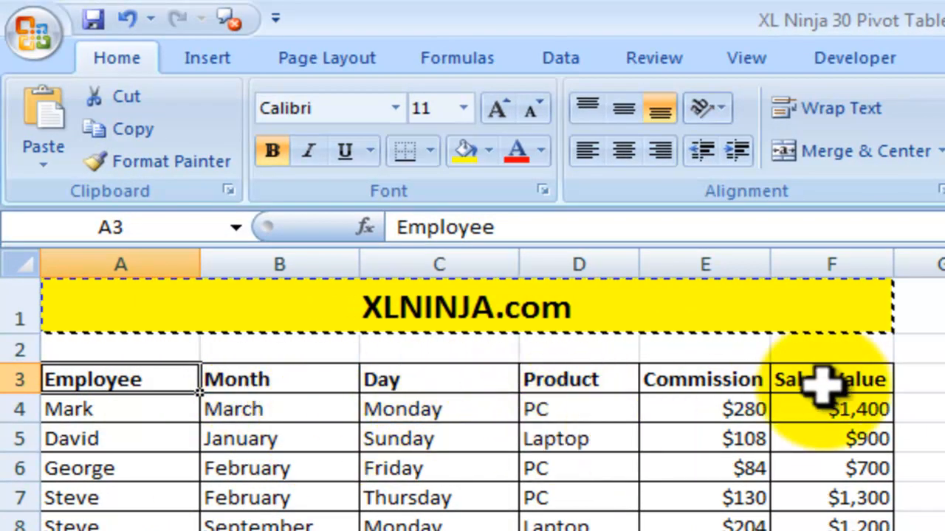
{"action": "mouse_move", "coordinate": [731, 439]}
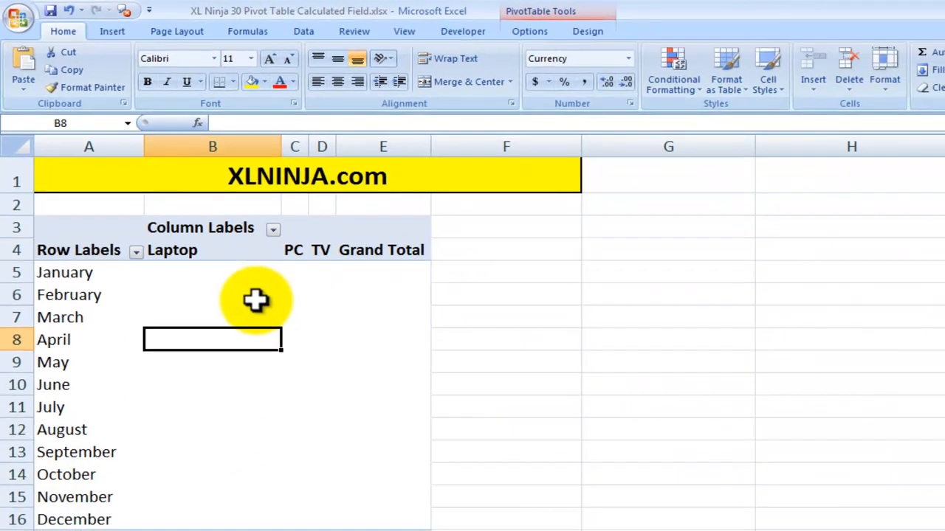
{"action": "left_click", "coordinate": [212, 294]}
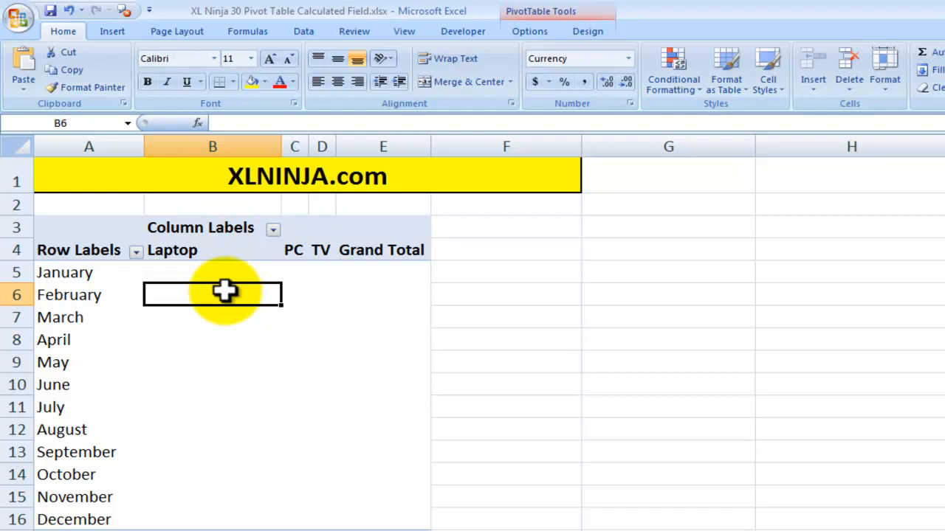
{"action": "mouse_move", "coordinate": [233, 293]}
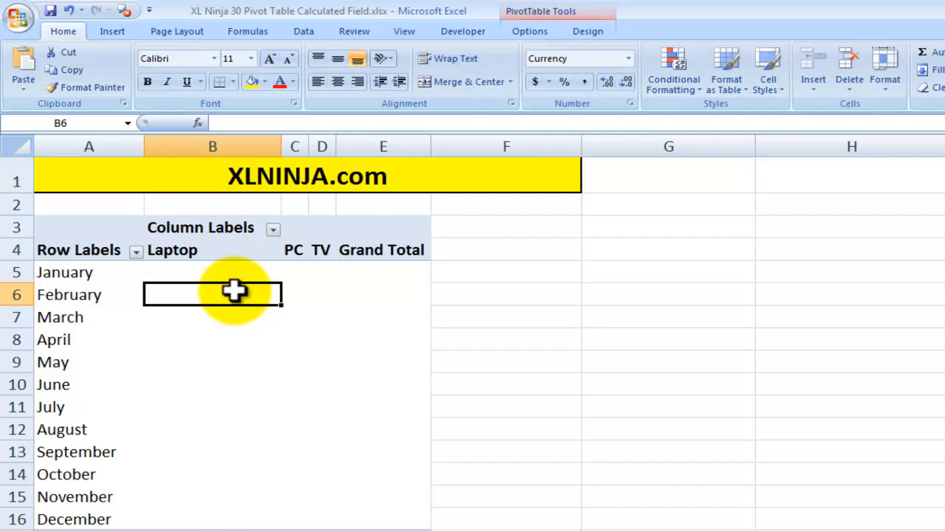
{"action": "mouse_move", "coordinate": [550, 45]}
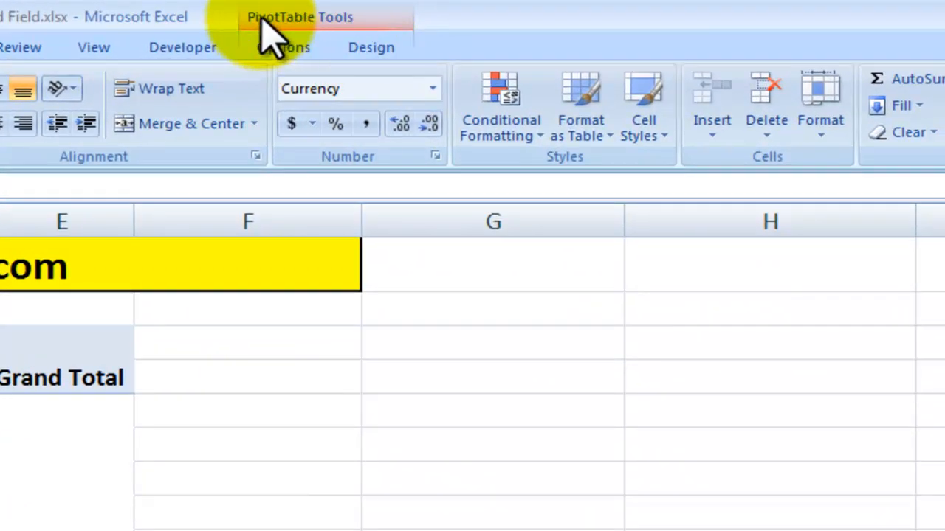
{"action": "mouse_move", "coordinate": [361, 33]}
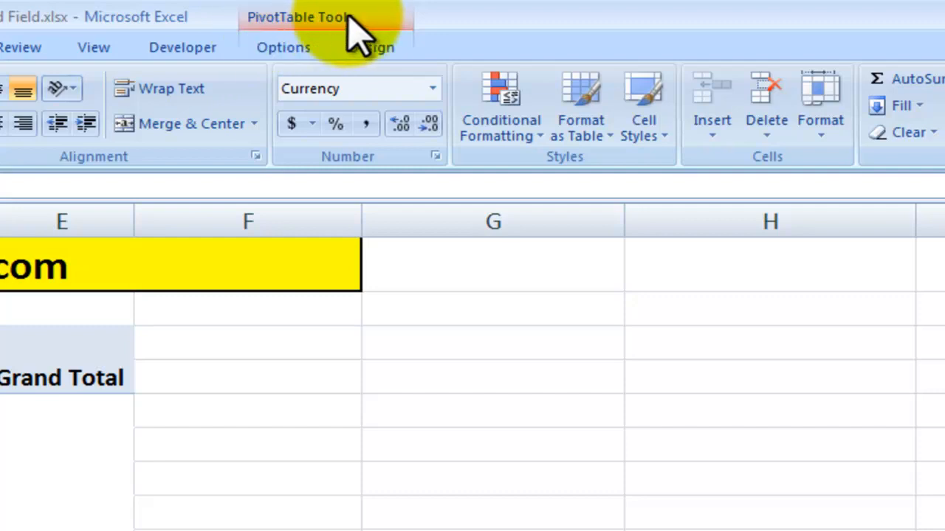
{"action": "left_click", "coordinate": [284, 47]}
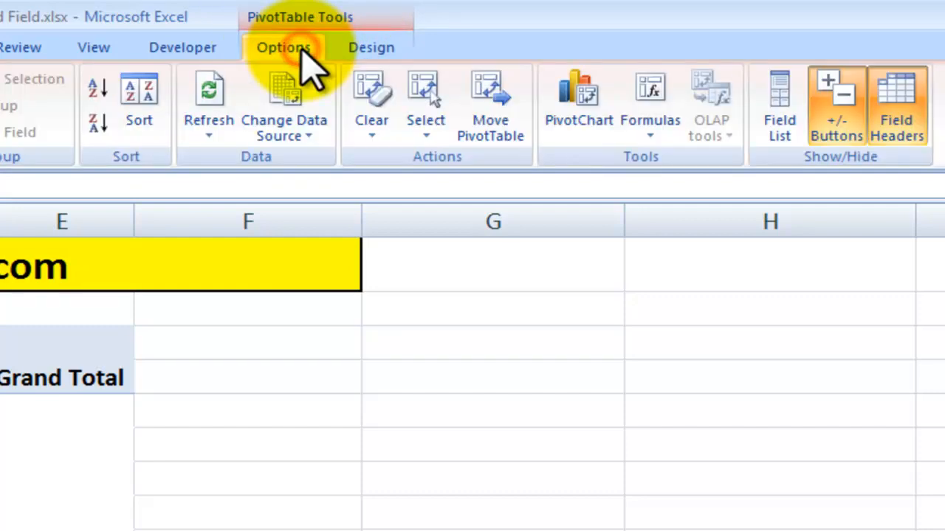
{"action": "mouse_move", "coordinate": [650, 111]}
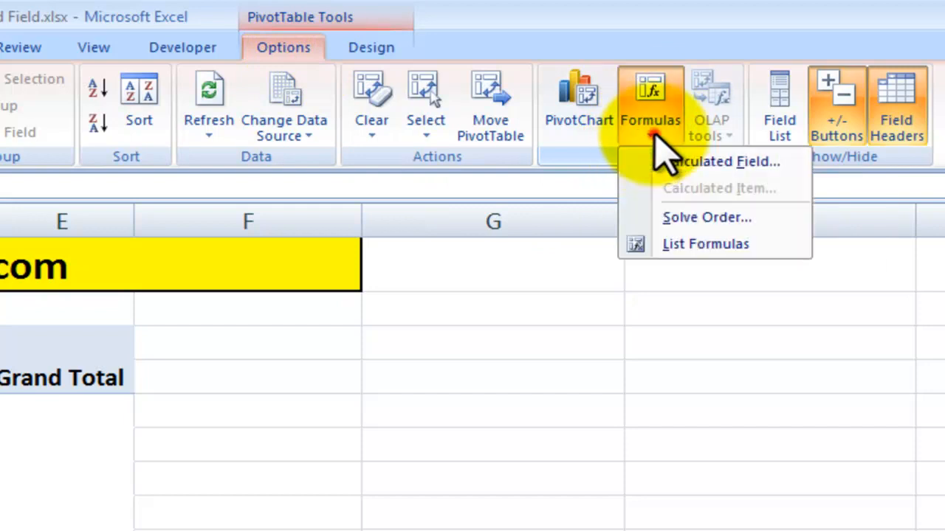
{"action": "mouse_move", "coordinate": [642, 177]}
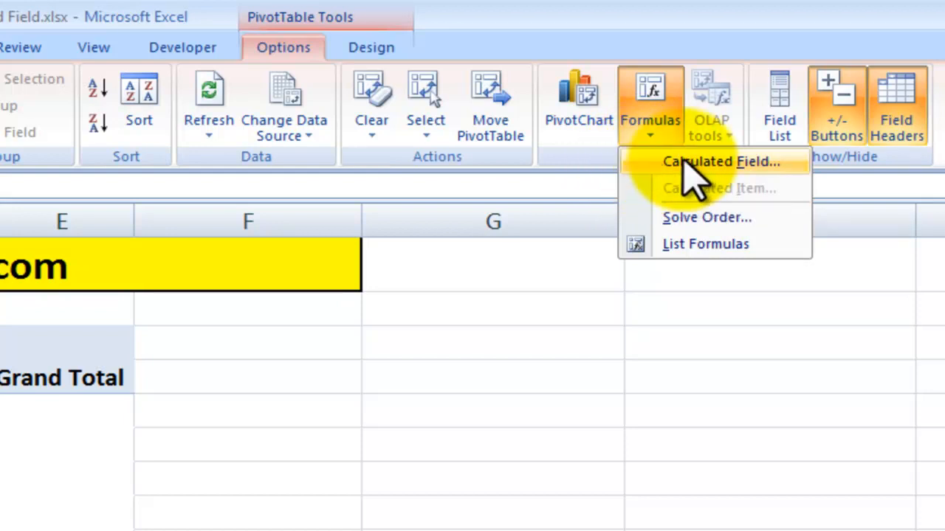
- Name the calculated field 'Commission %' with formula =Commission/'Sales Value', removing the stray *2
{"action": "left_click", "coordinate": [724, 161]}
{"action": "type", "text": "C"}
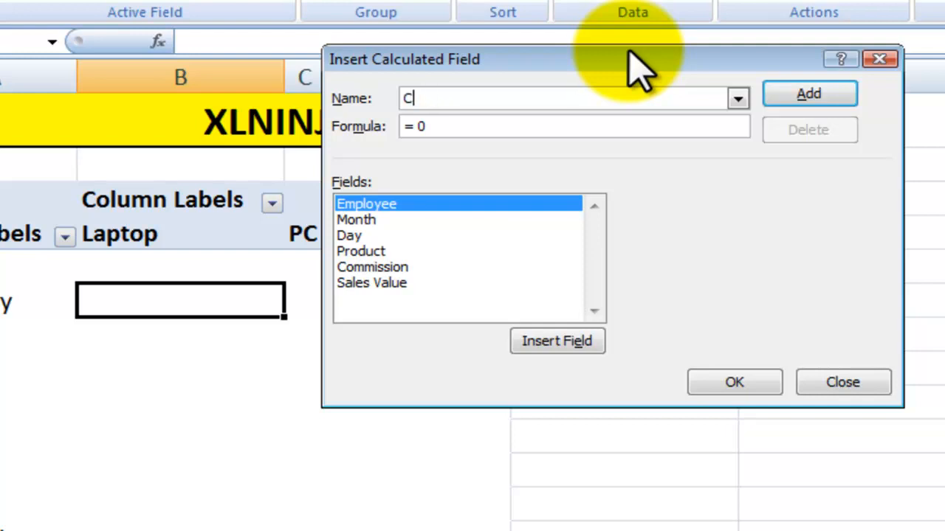
{"action": "type", "text": "ommission %"}
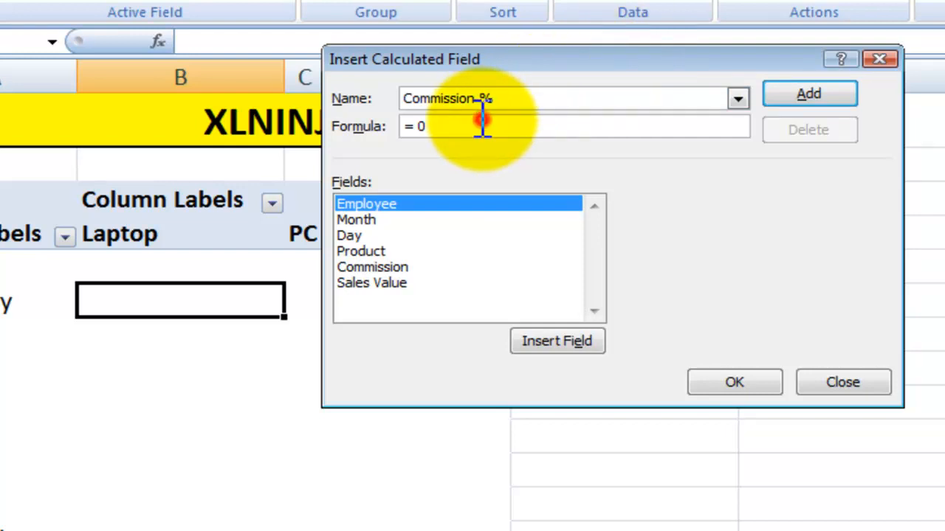
{"action": "key", "text": "Backspace"}
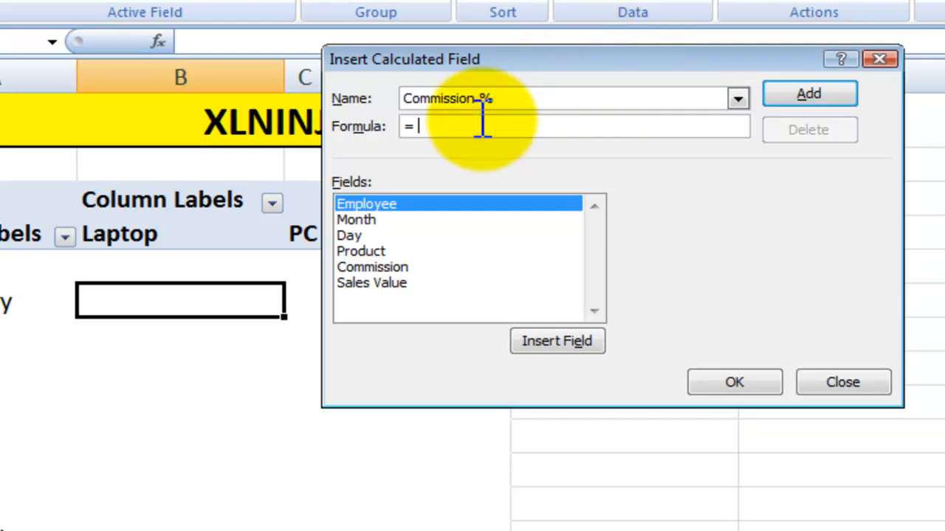
{"action": "double_click", "coordinate": [372, 267]}
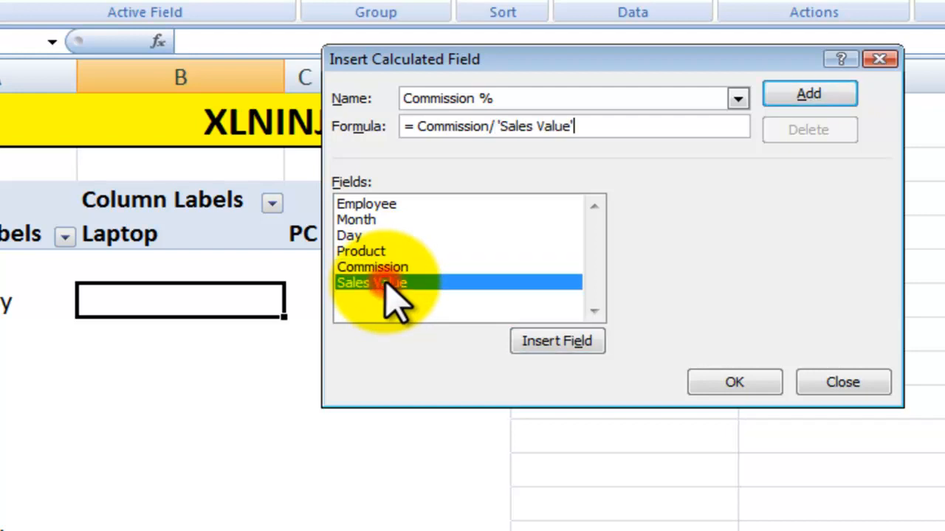
{"action": "mouse_move", "coordinate": [809, 93]}
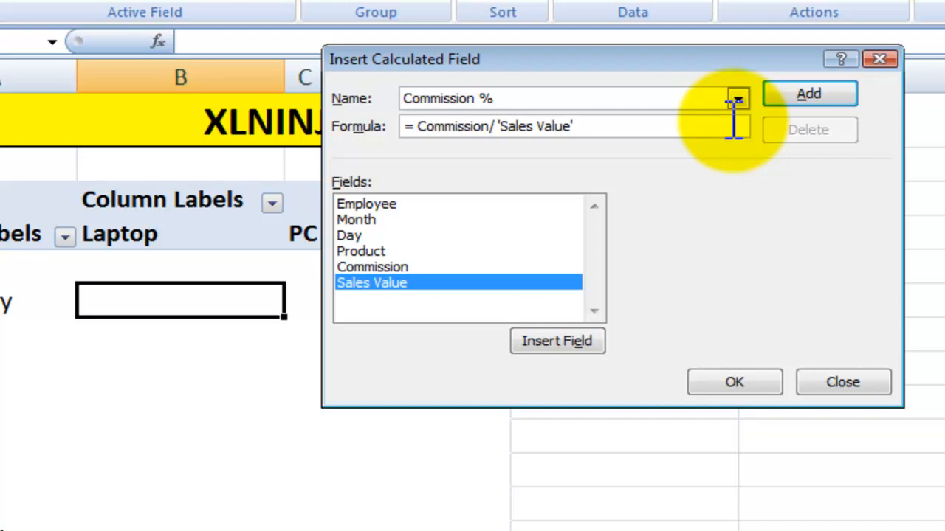
{"action": "type", "text": "*"}
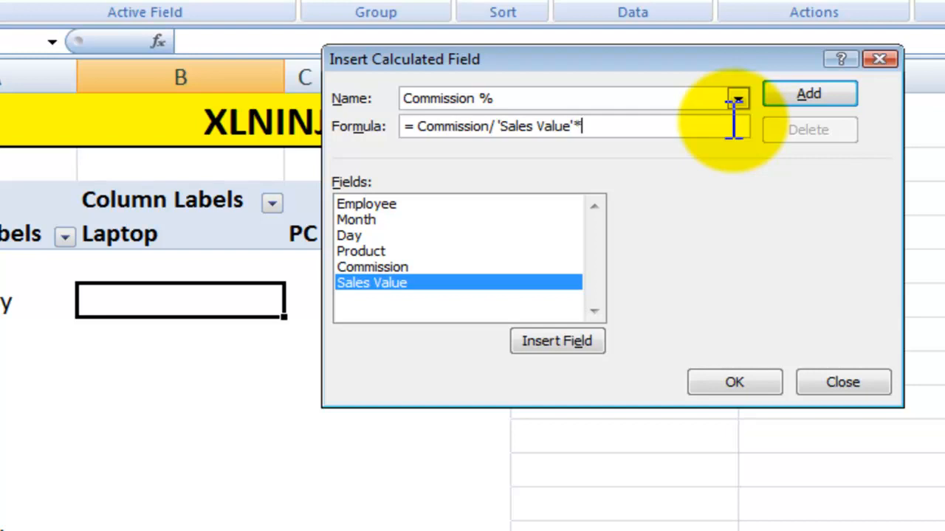
{"action": "type", "text": "2"}
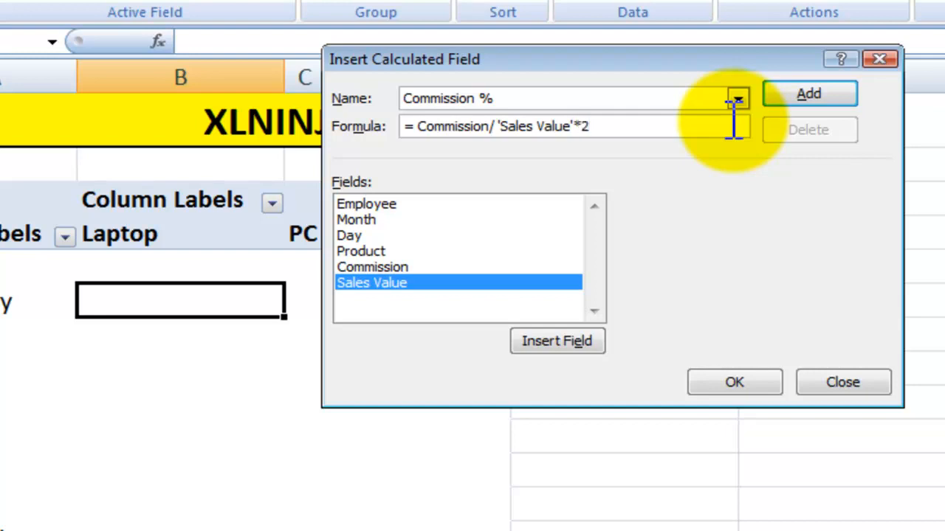
{"action": "key", "text": "Backspace"}
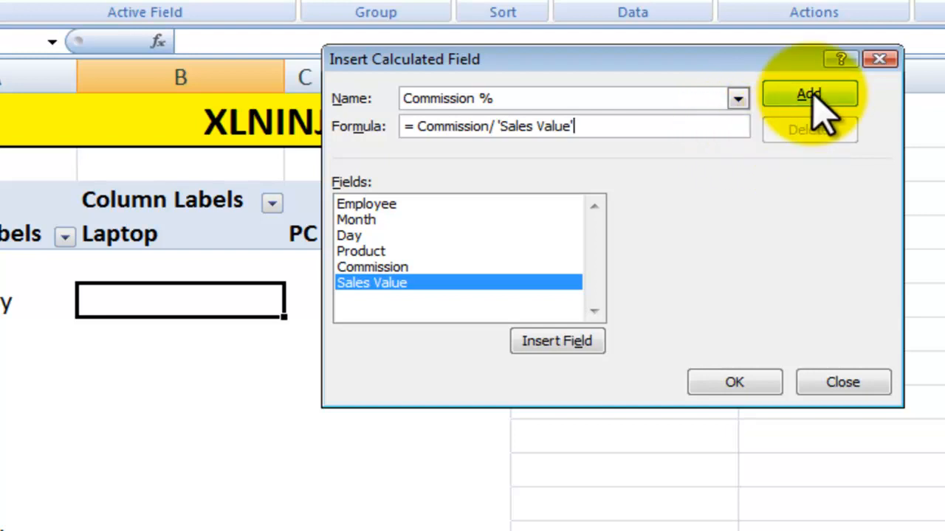
- Add 'Commission %' as a calculated field and place it in the pivot table's values
{"action": "left_click", "coordinate": [808, 94]}
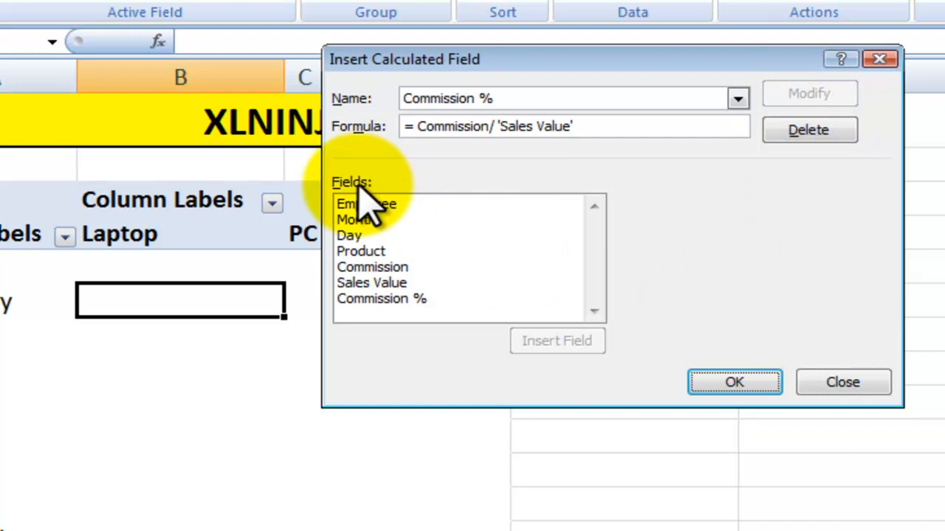
{"action": "mouse_move", "coordinate": [383, 273]}
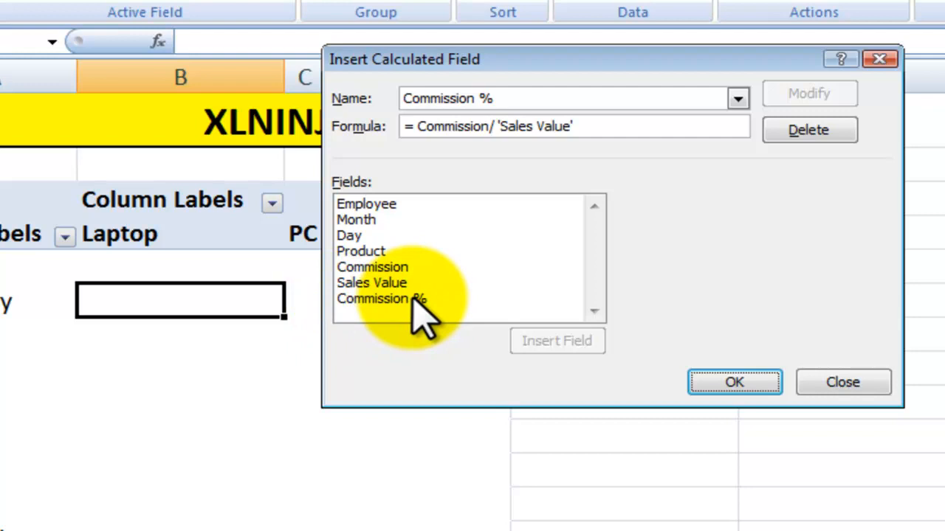
{"action": "left_click", "coordinate": [383, 298]}
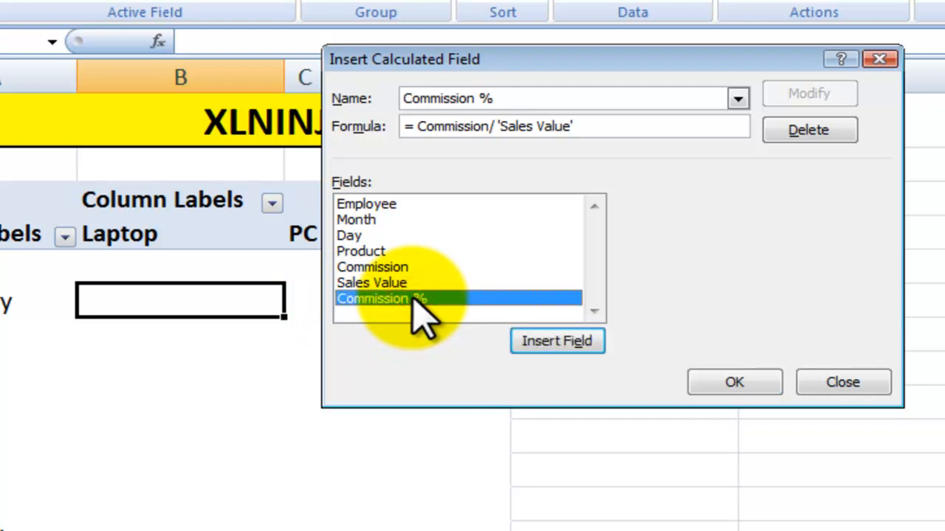
{"action": "left_click", "coordinate": [737, 98]}
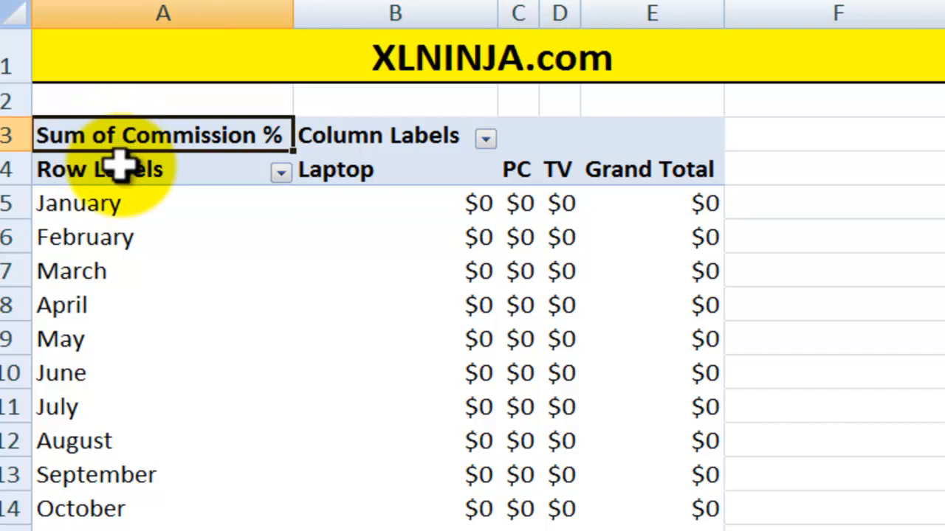
{"action": "mouse_move", "coordinate": [443, 279]}
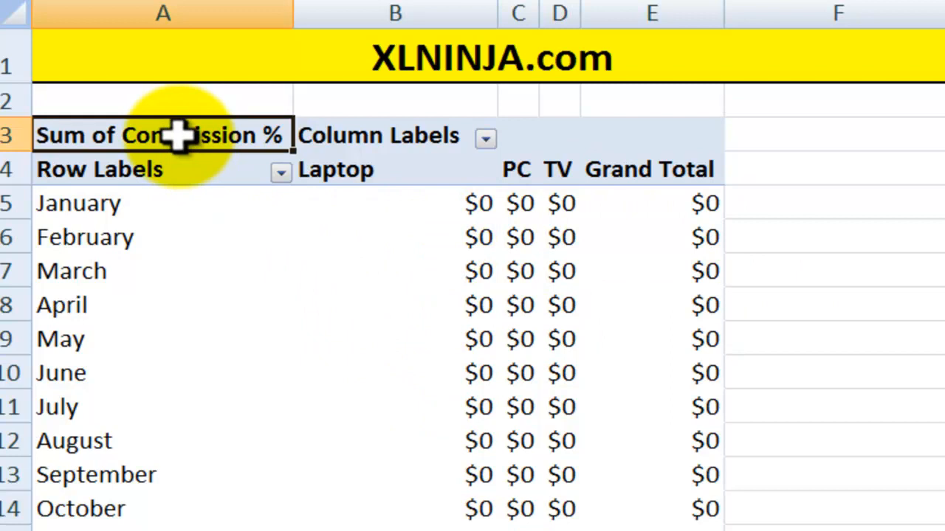
- Set the 'Sum of Commission %' value field to summarize by Average
{"action": "right_click", "coordinate": [162, 135]}
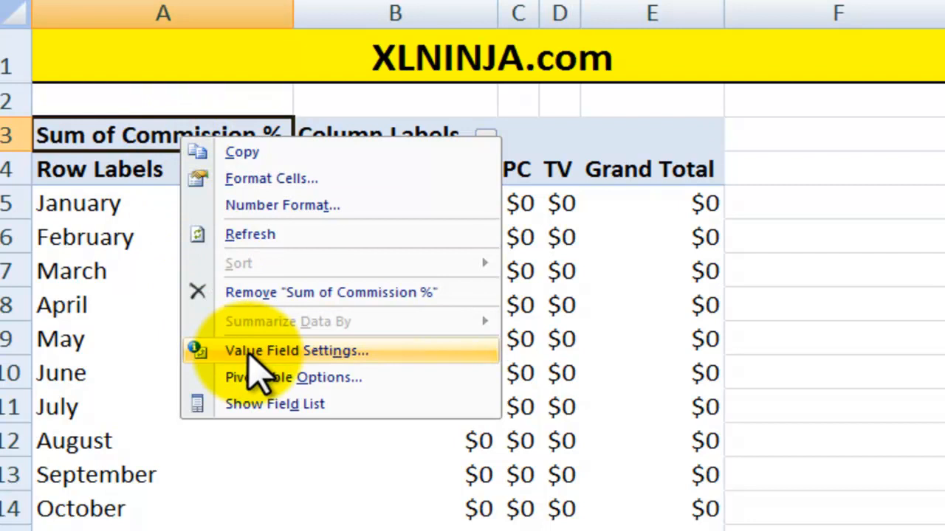
{"action": "left_click", "coordinate": [296, 350]}
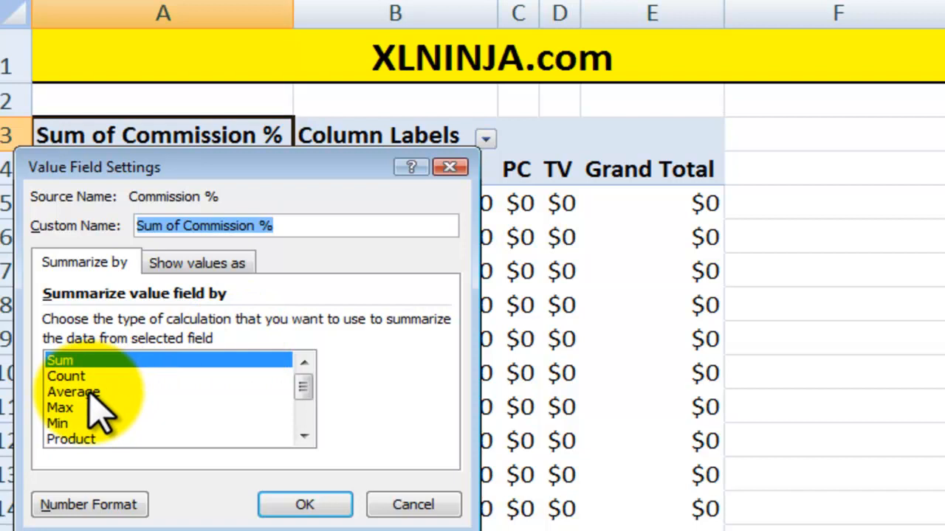
{"action": "left_click", "coordinate": [73, 392]}
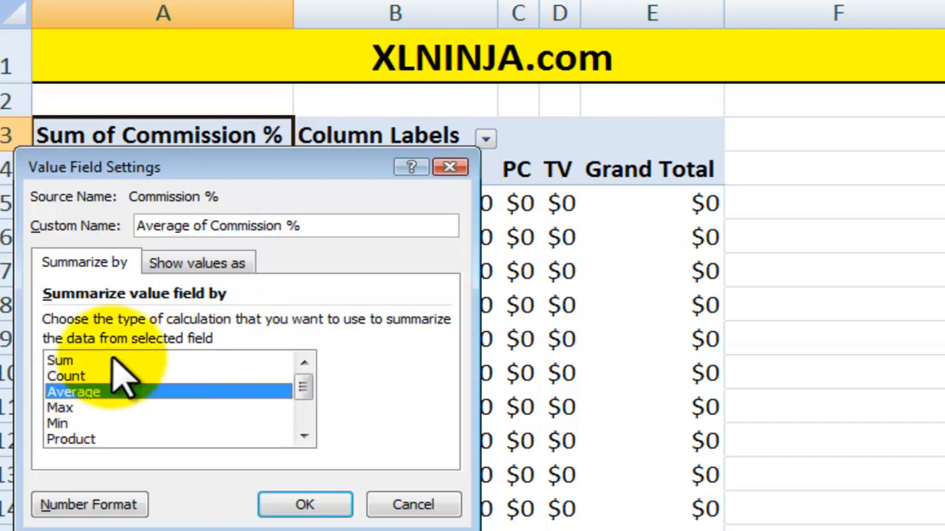
- Format Average of Commission % as Percentage and apply the field settings
{"action": "left_click", "coordinate": [87, 504]}
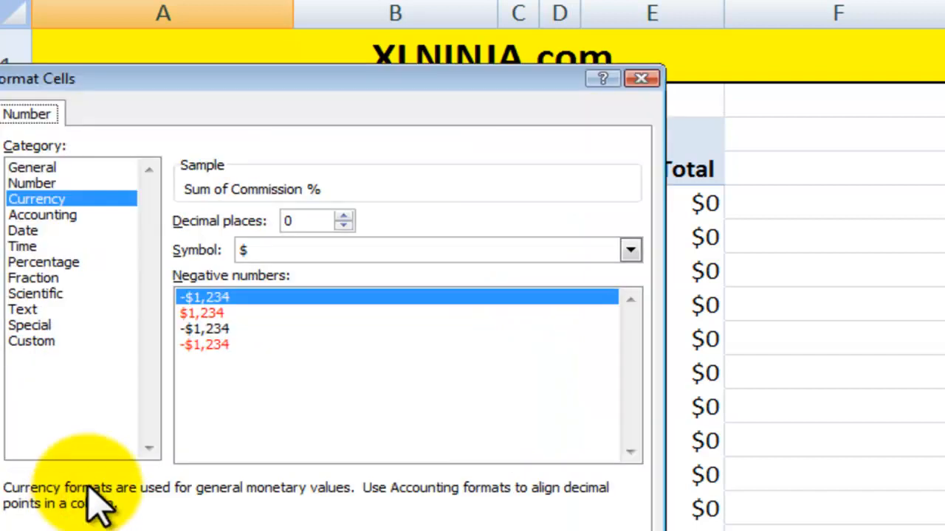
{"action": "left_click", "coordinate": [44, 262]}
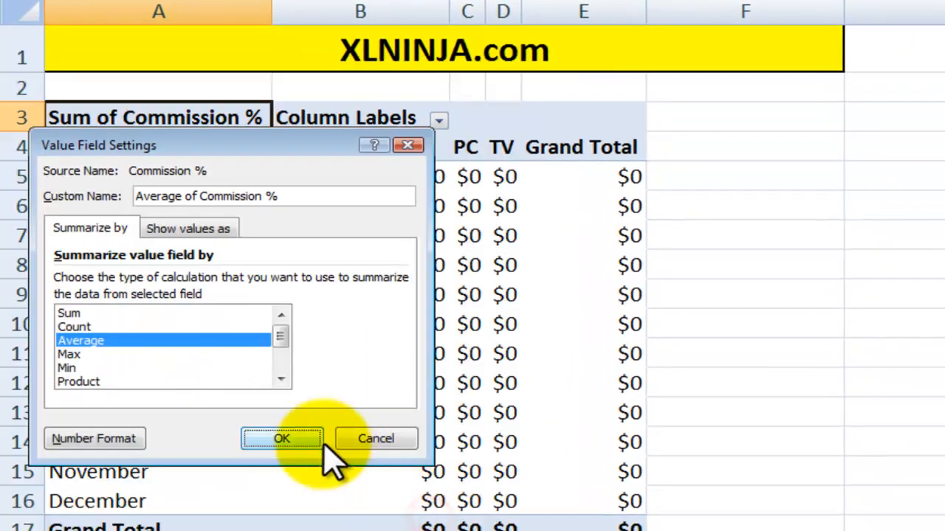
{"action": "left_click", "coordinate": [281, 439]}
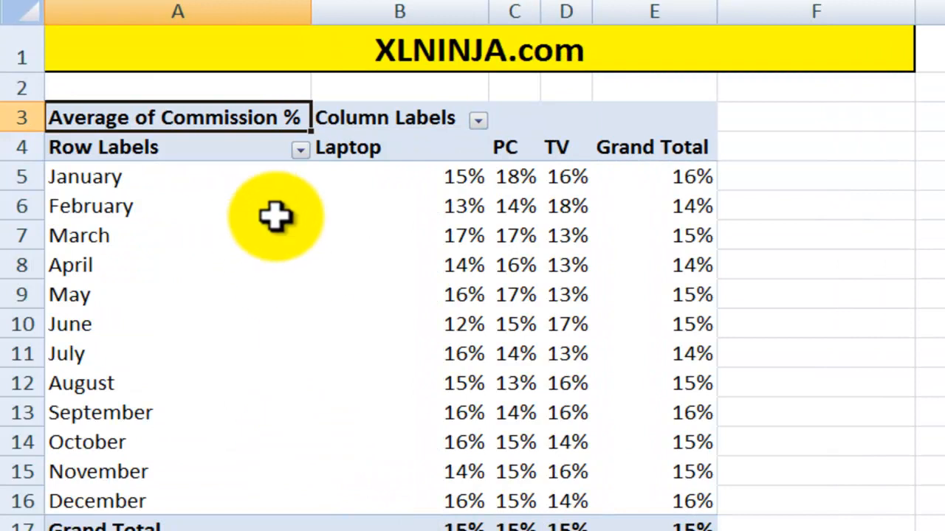
{"action": "left_click", "coordinate": [399, 176]}
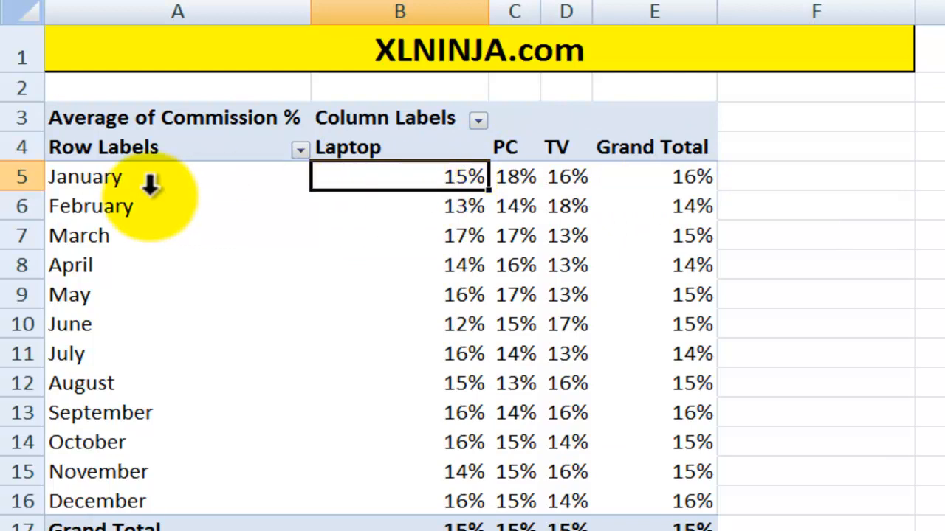
{"action": "mouse_move", "coordinate": [174, 248]}
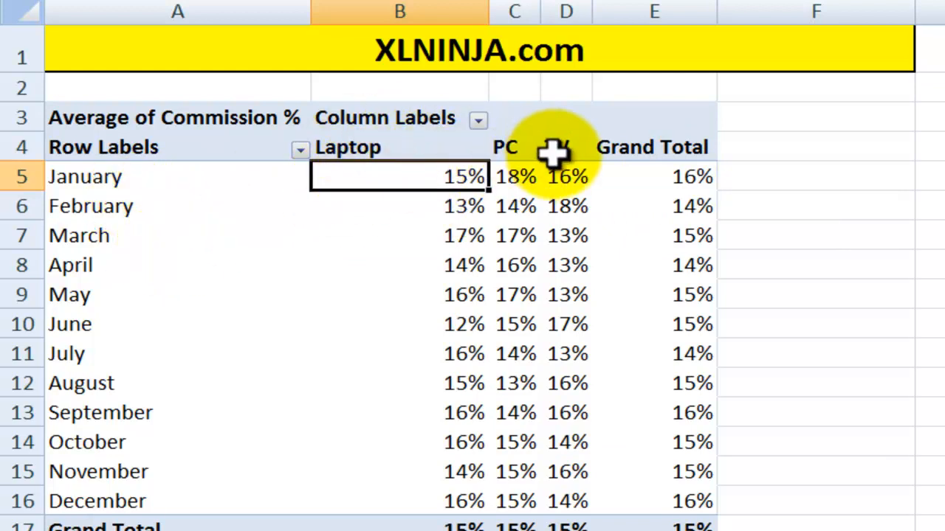
{"action": "mouse_move", "coordinate": [402, 184]}
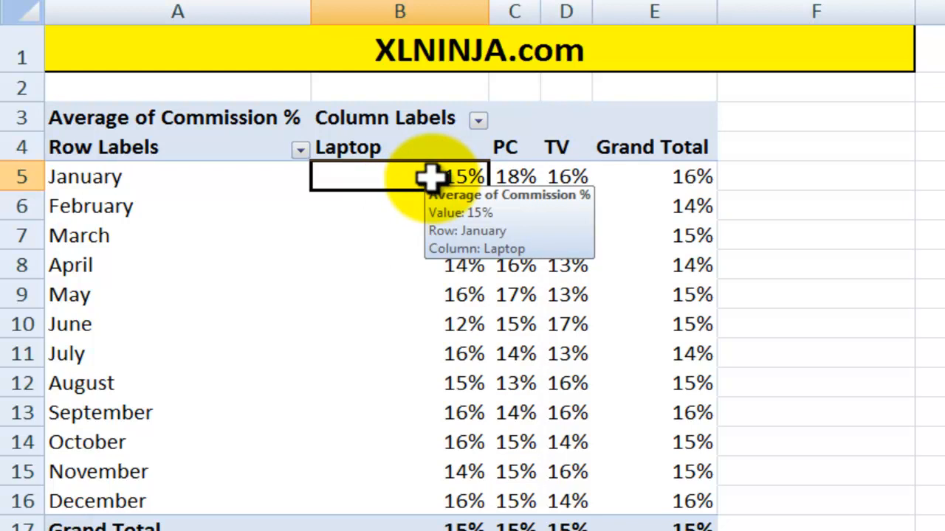
{"action": "left_click", "coordinate": [177, 118]}
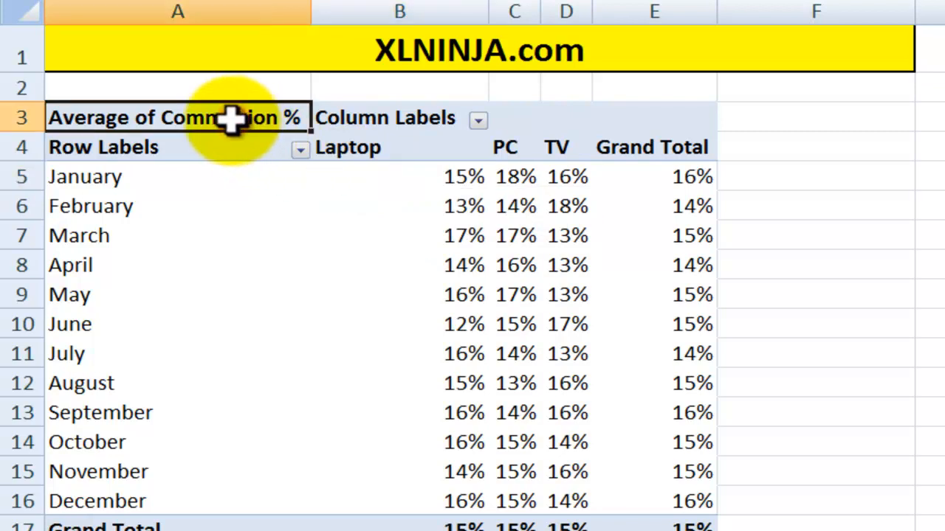
{"action": "mouse_move", "coordinate": [335, 178]}
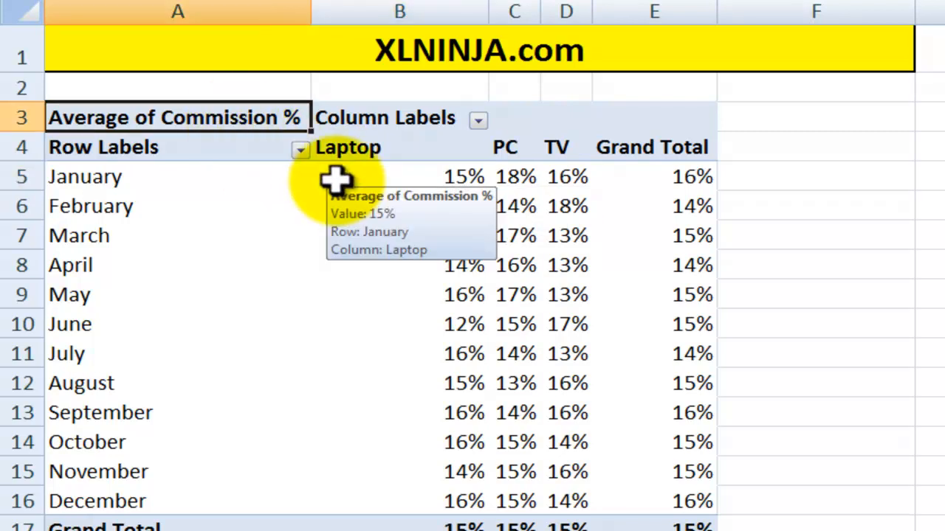